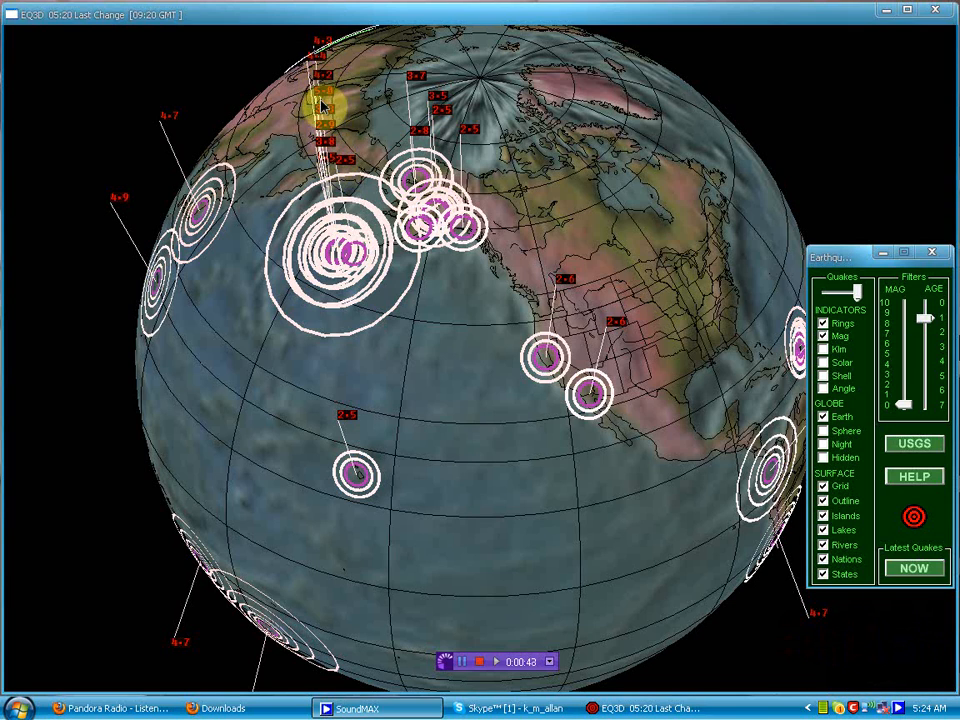
pyautogui.moveTo(575, 465)
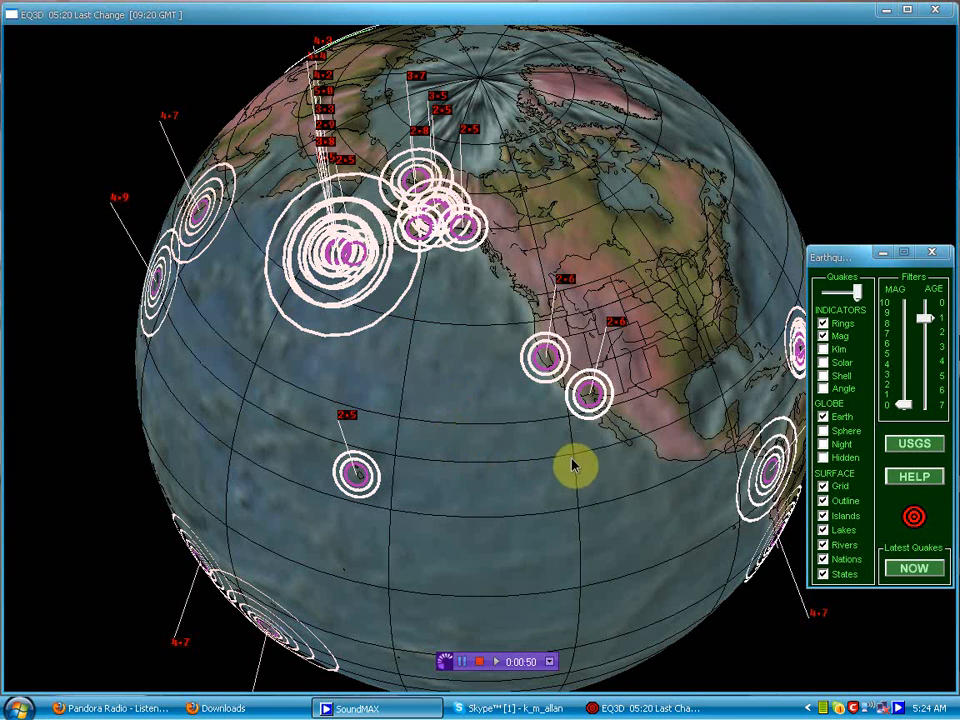
pyautogui.moveTo(635, 488)
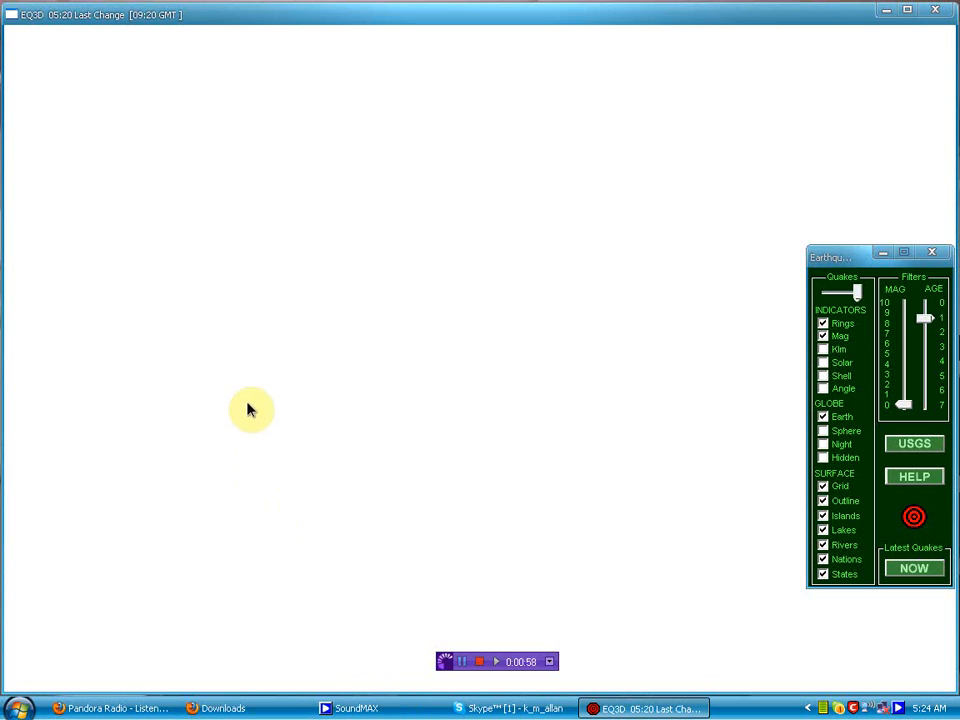
pyautogui.moveTo(240, 172)
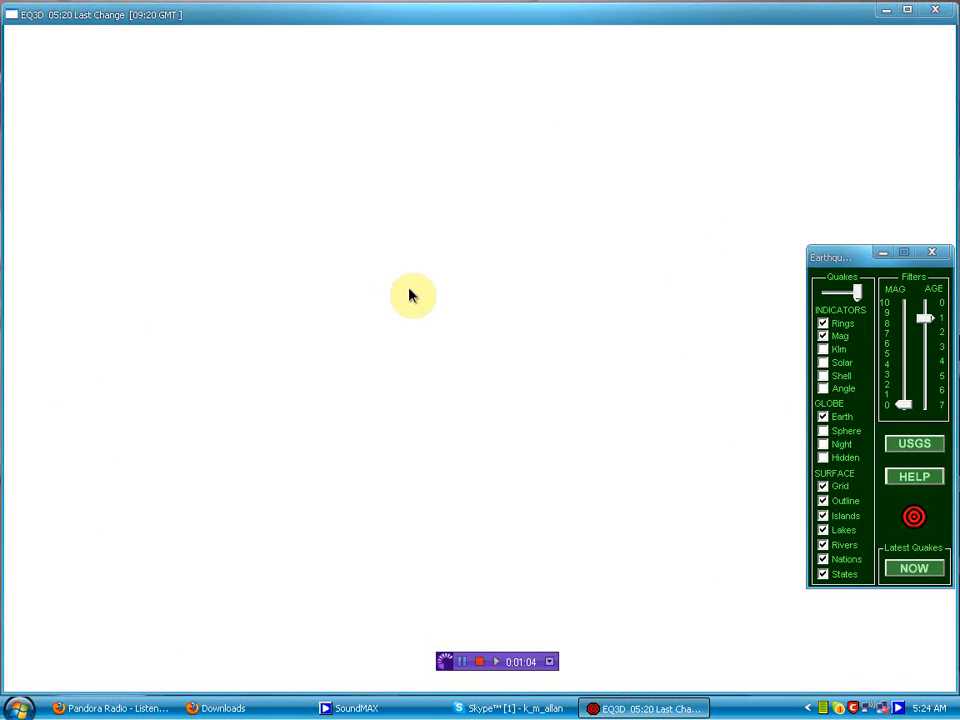
pyautogui.moveTo(568, 505)
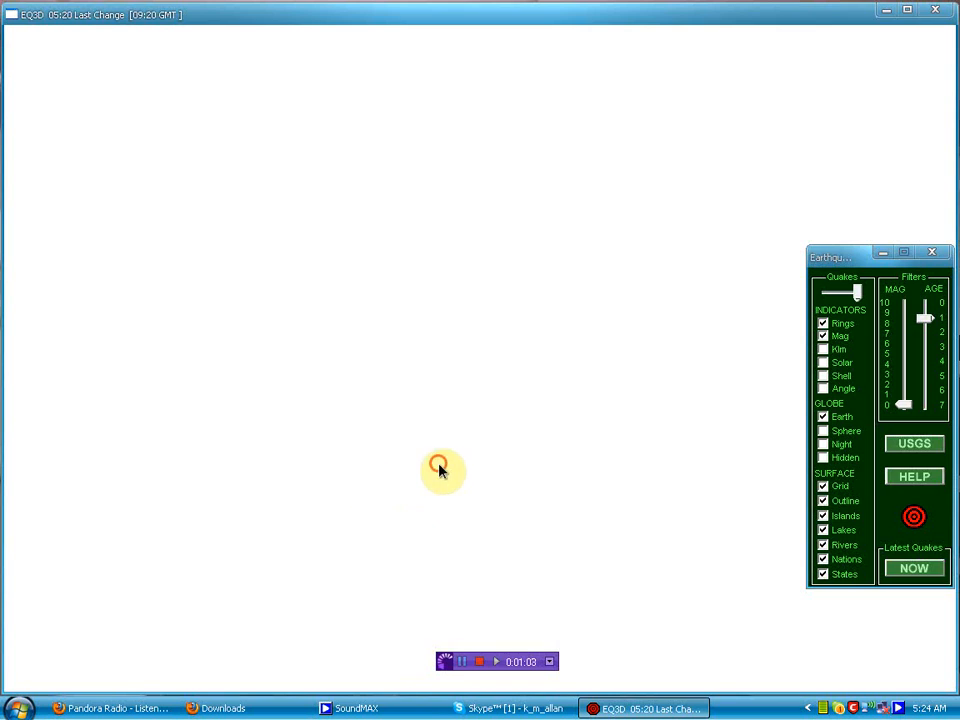
pyautogui.moveTo(360, 261)
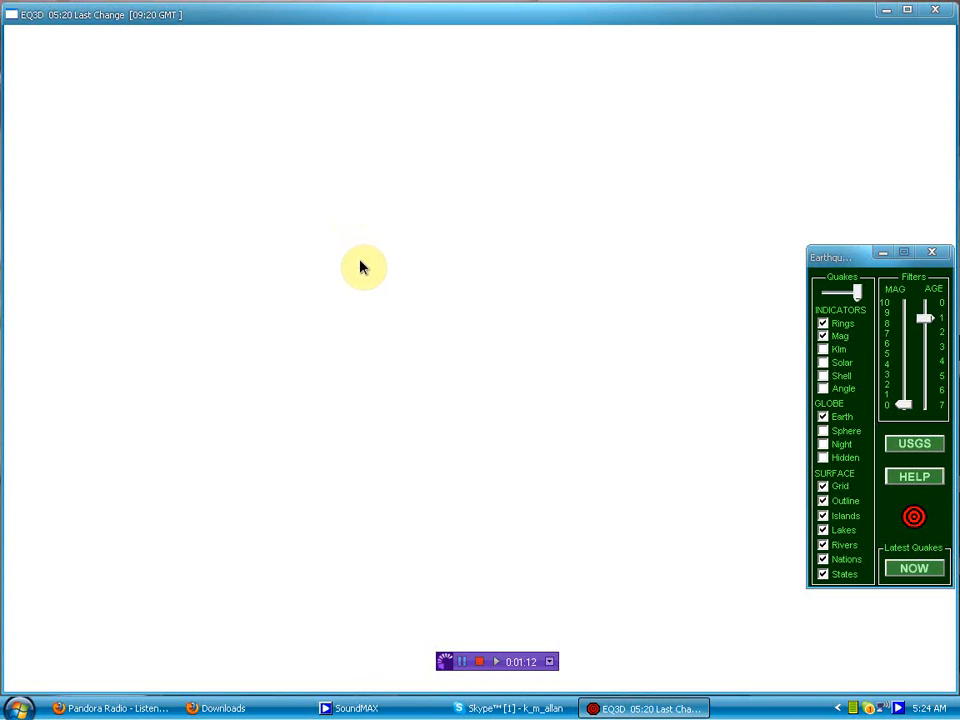
pyautogui.moveTo(365, 322)
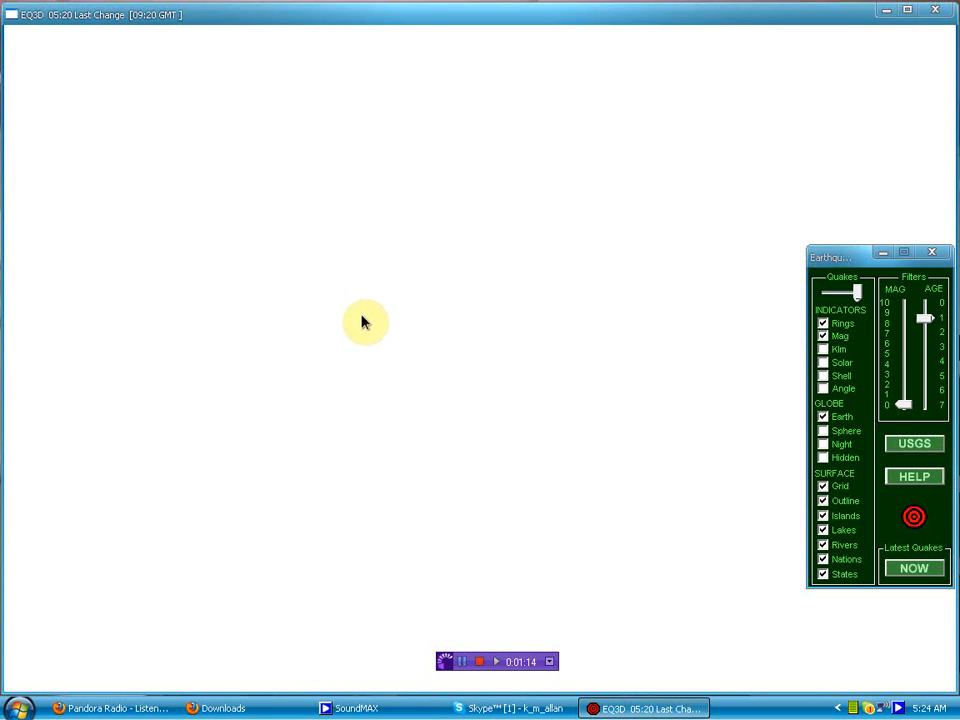
pyautogui.moveTo(378, 361)
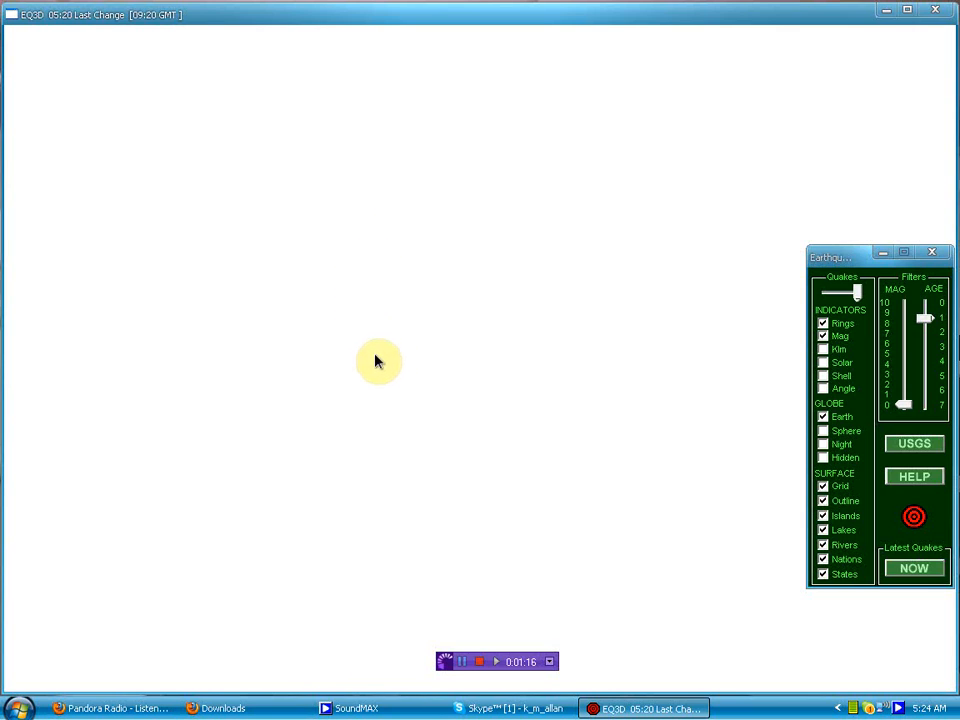
pyautogui.moveTo(305, 683)
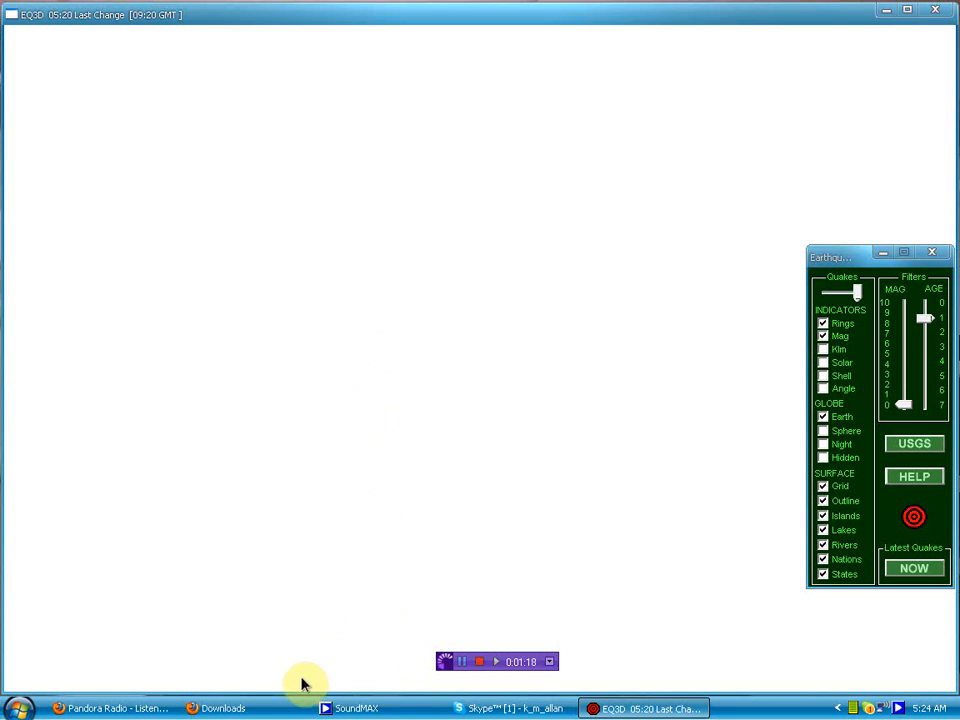
pyautogui.moveTo(158, 658)
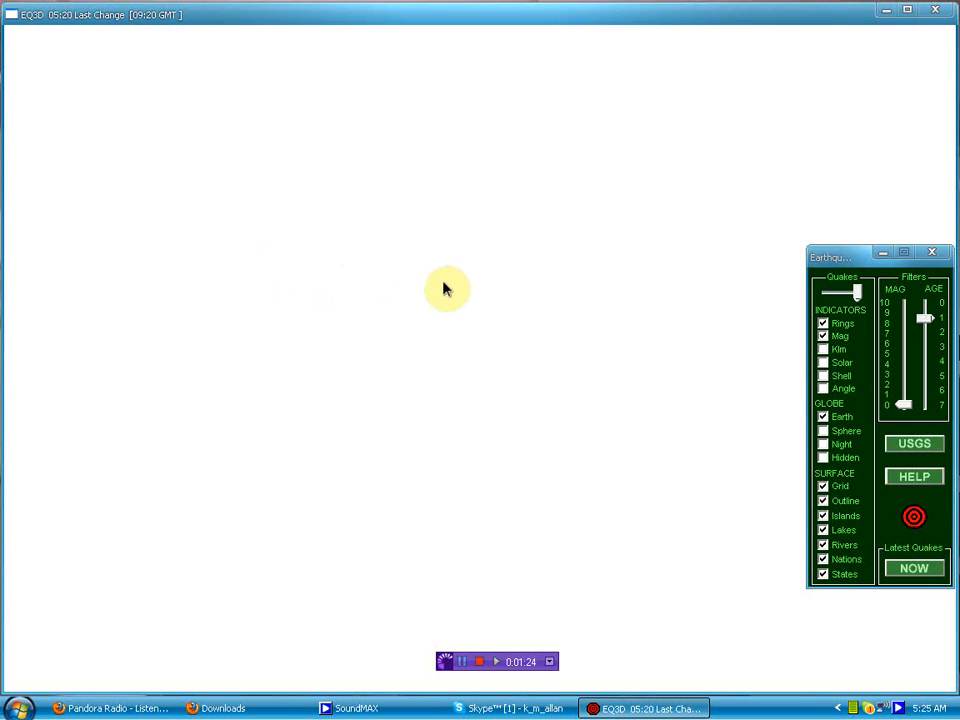
pyautogui.moveTo(343, 338)
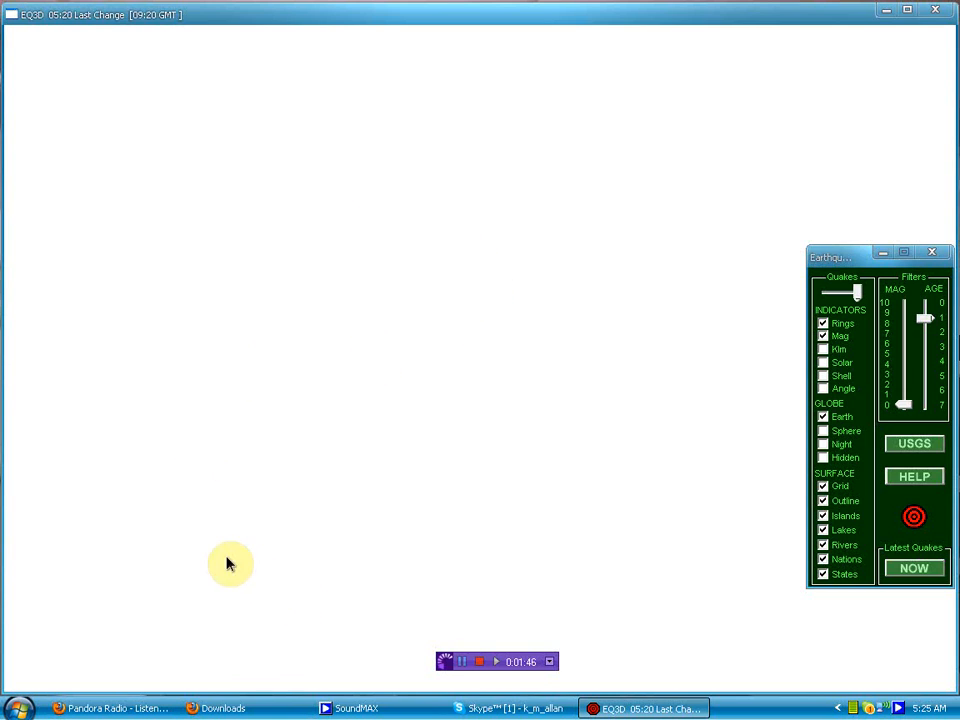
pyautogui.moveTo(285, 637)
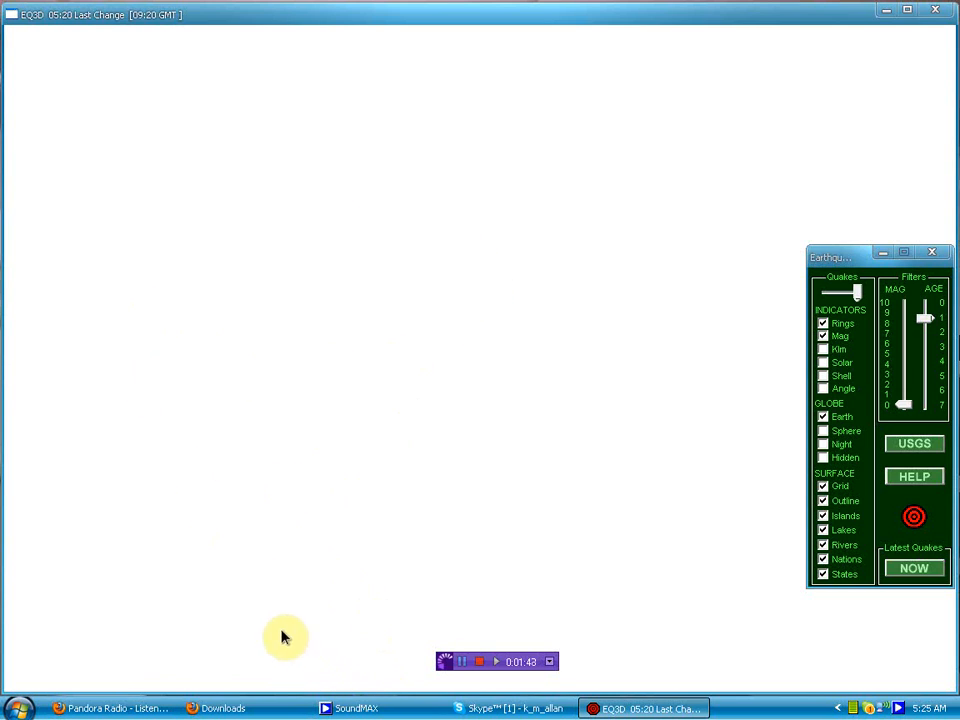
pyautogui.moveTo(473, 326)
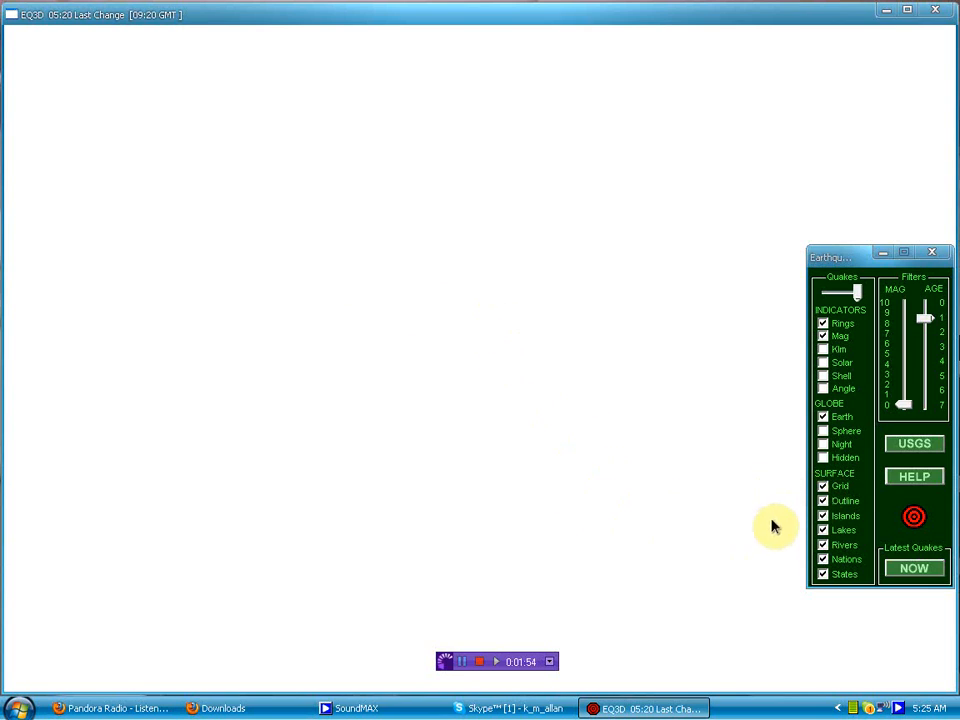
pyautogui.moveTo(220, 317)
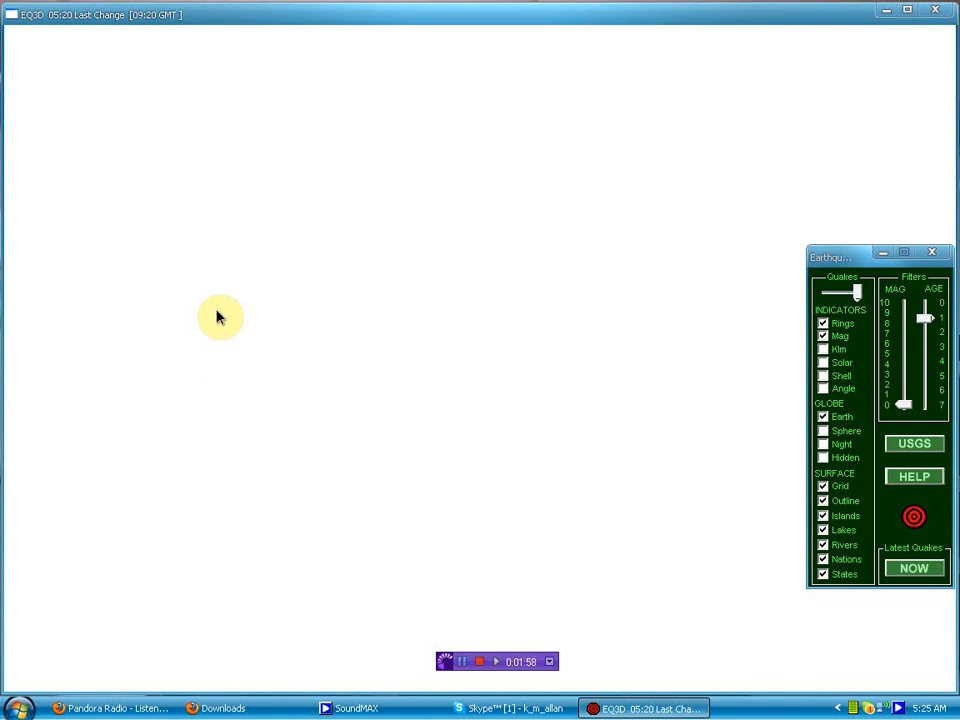
pyautogui.moveTo(403, 483)
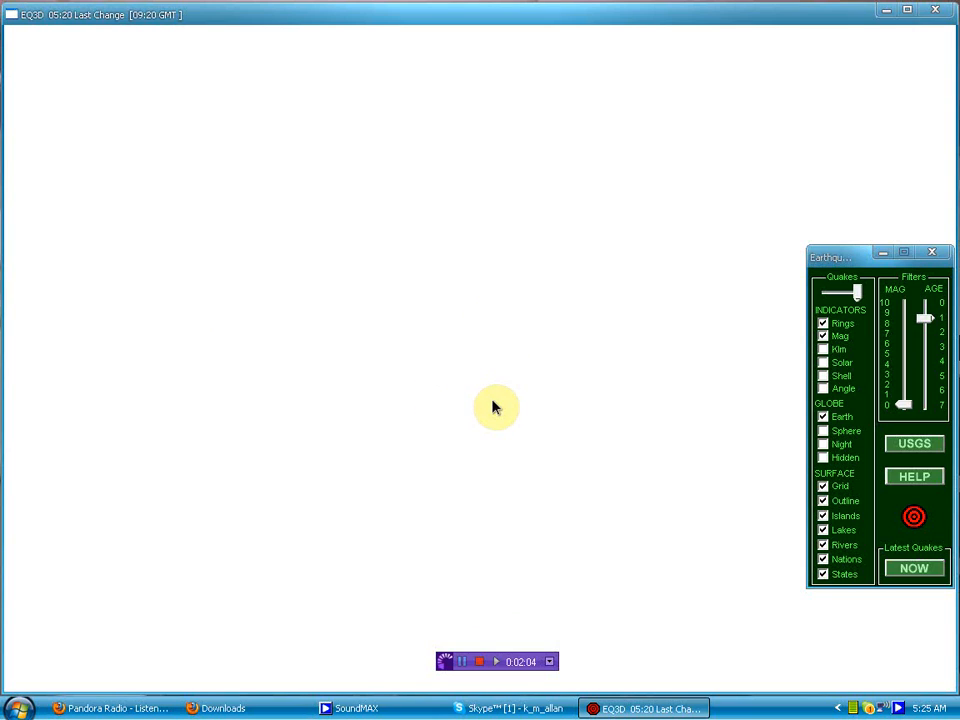
pyautogui.moveTo(637, 335)
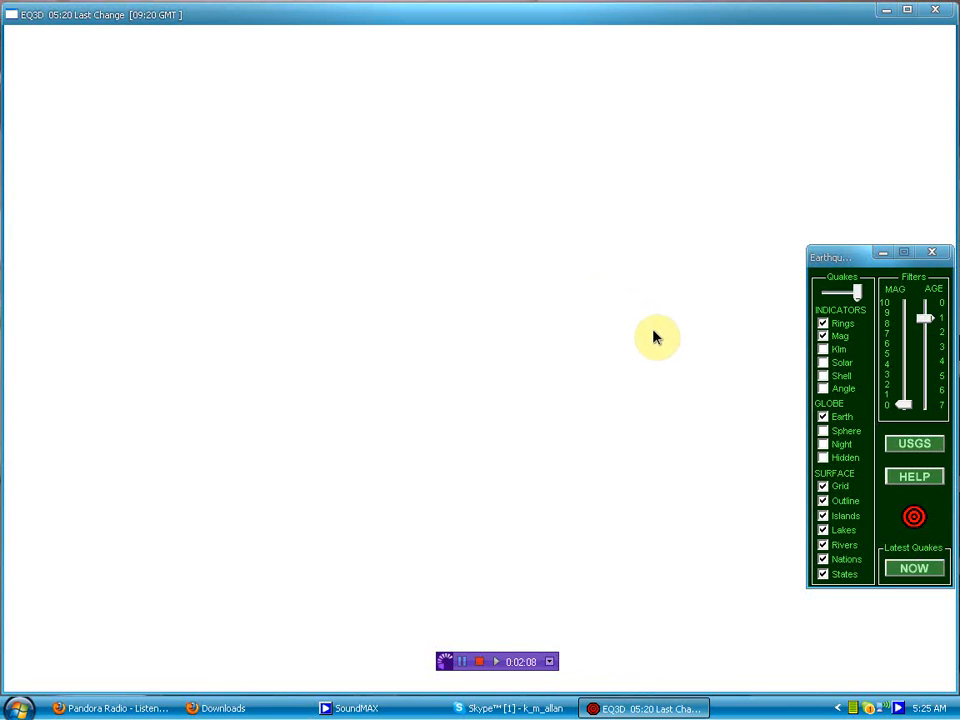
pyautogui.moveTo(622, 320)
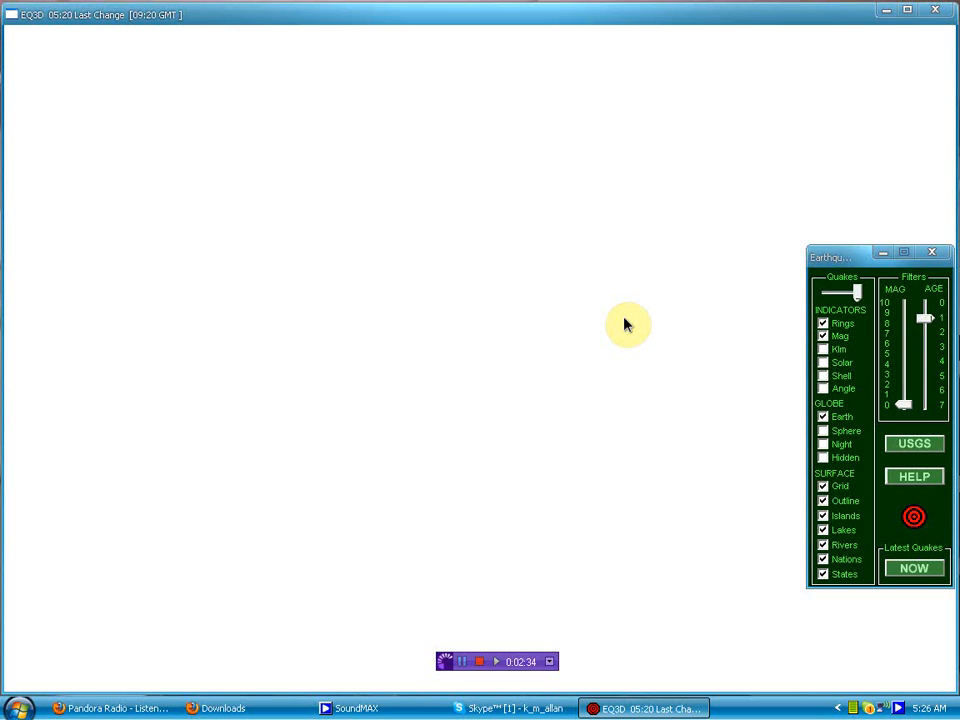
pyautogui.moveTo(658, 323)
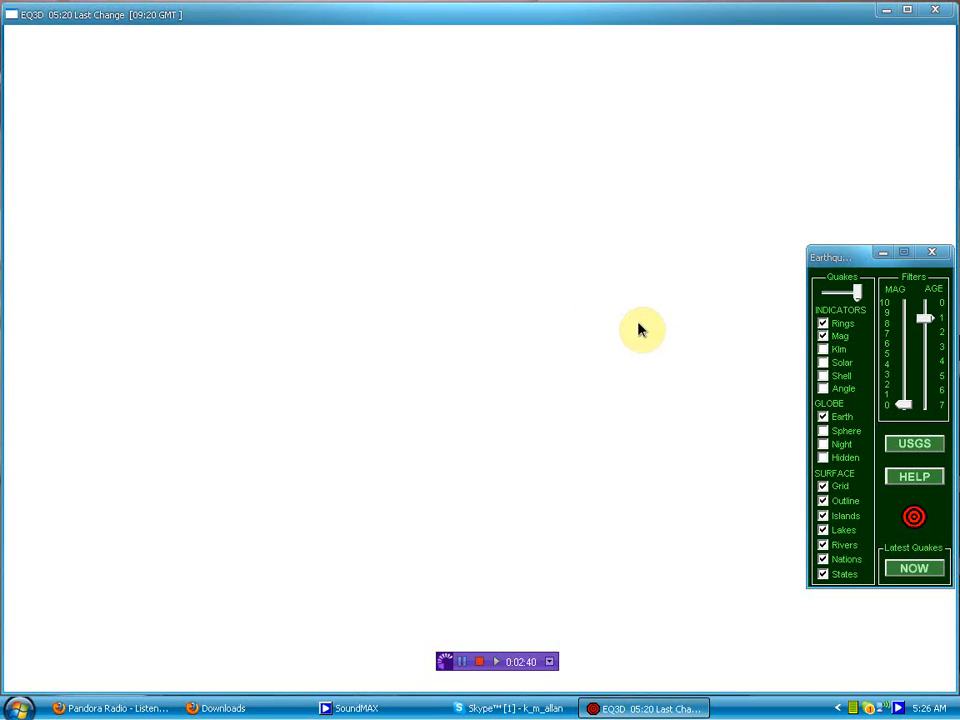
pyautogui.moveTo(680, 225)
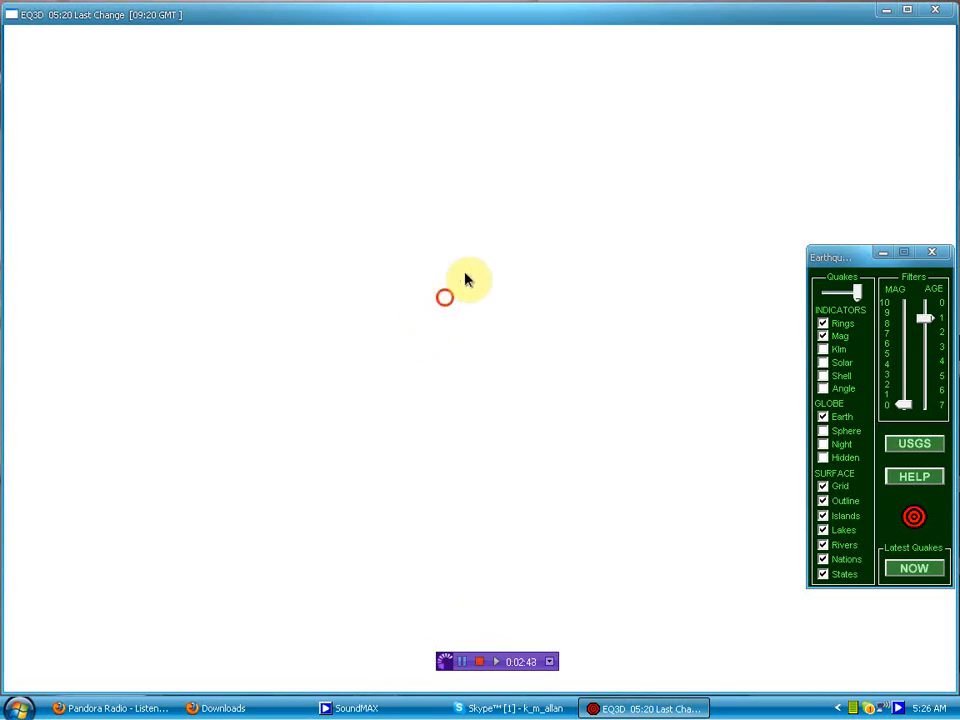
pyautogui.moveTo(455, 358)
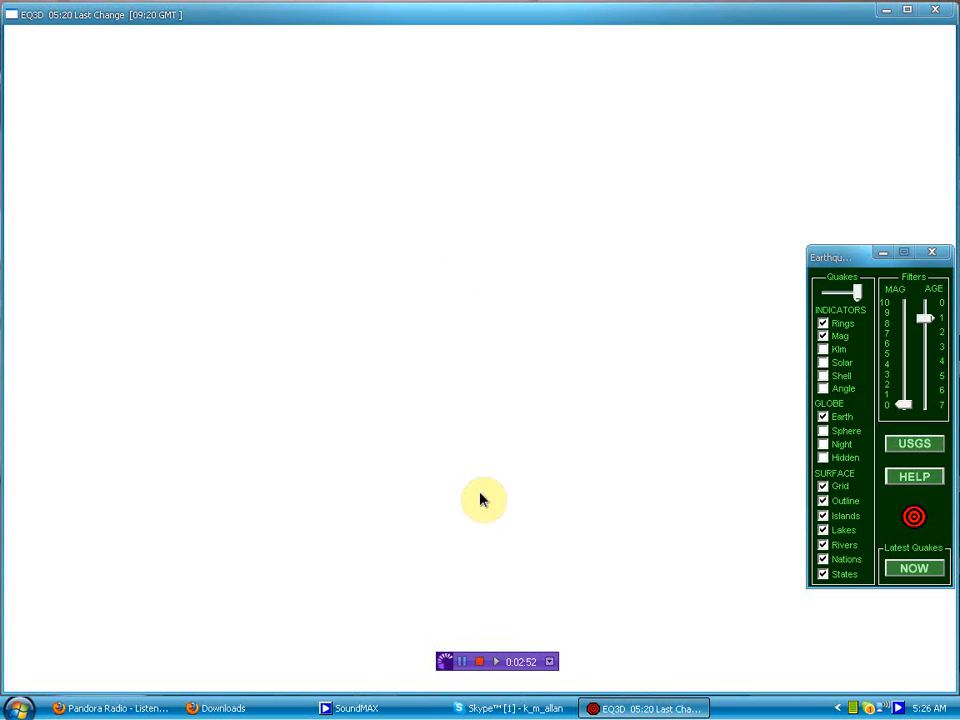
pyautogui.moveTo(442, 225)
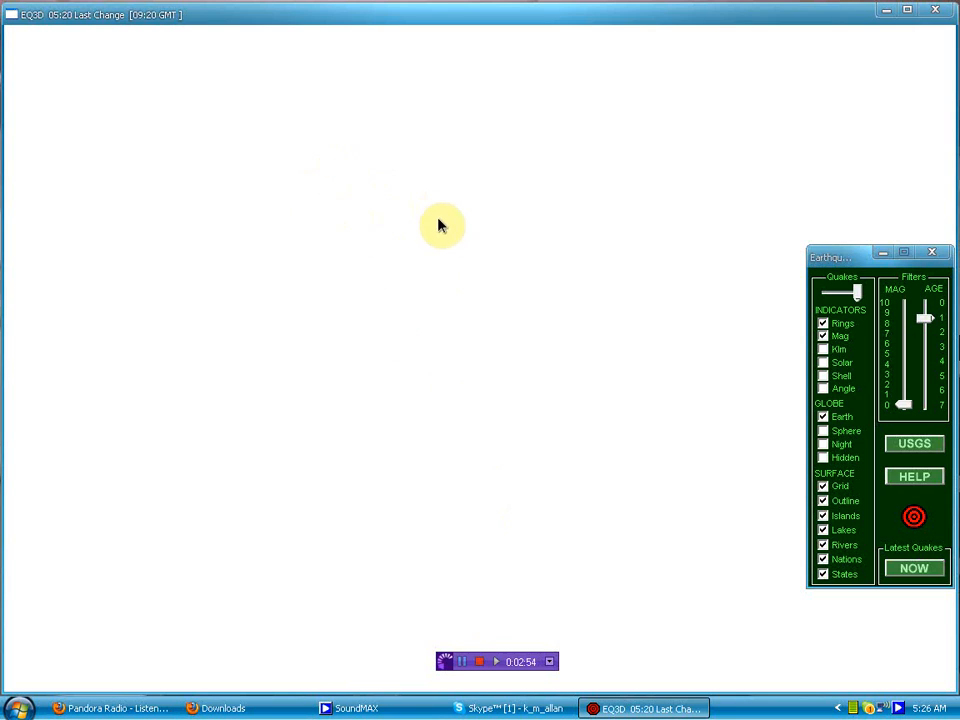
pyautogui.moveTo(592, 420)
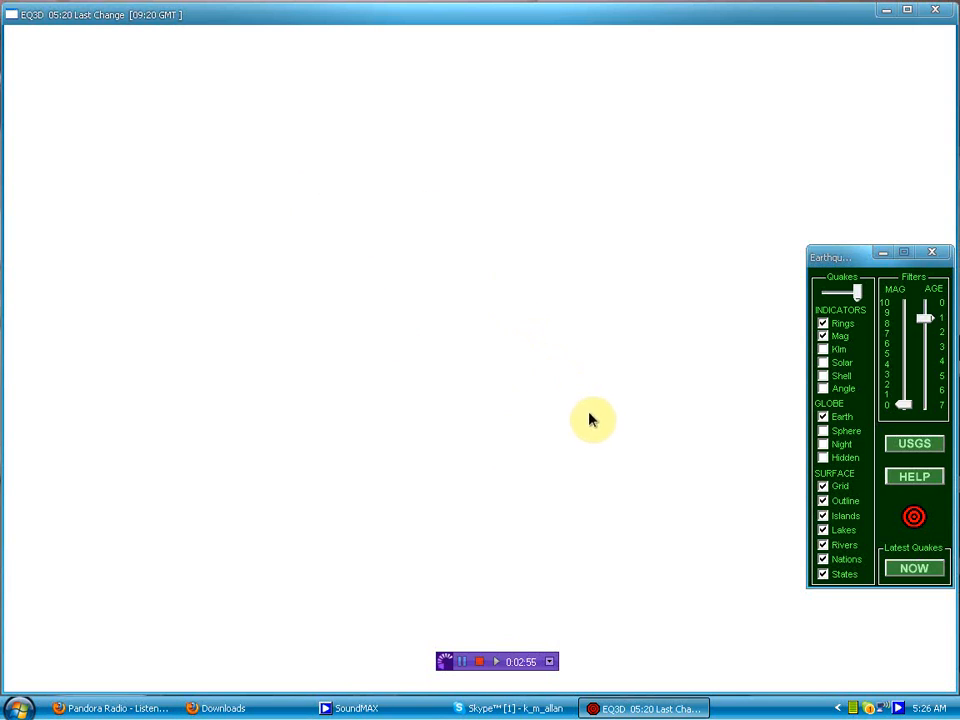
pyautogui.moveTo(545, 340)
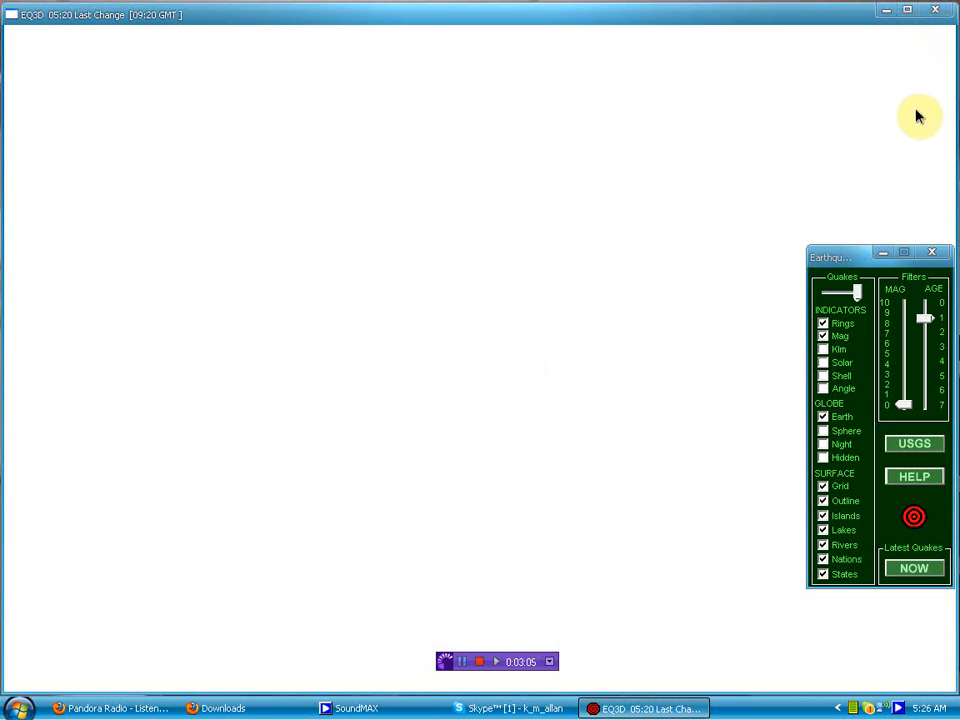
pyautogui.moveTo(915, 117)
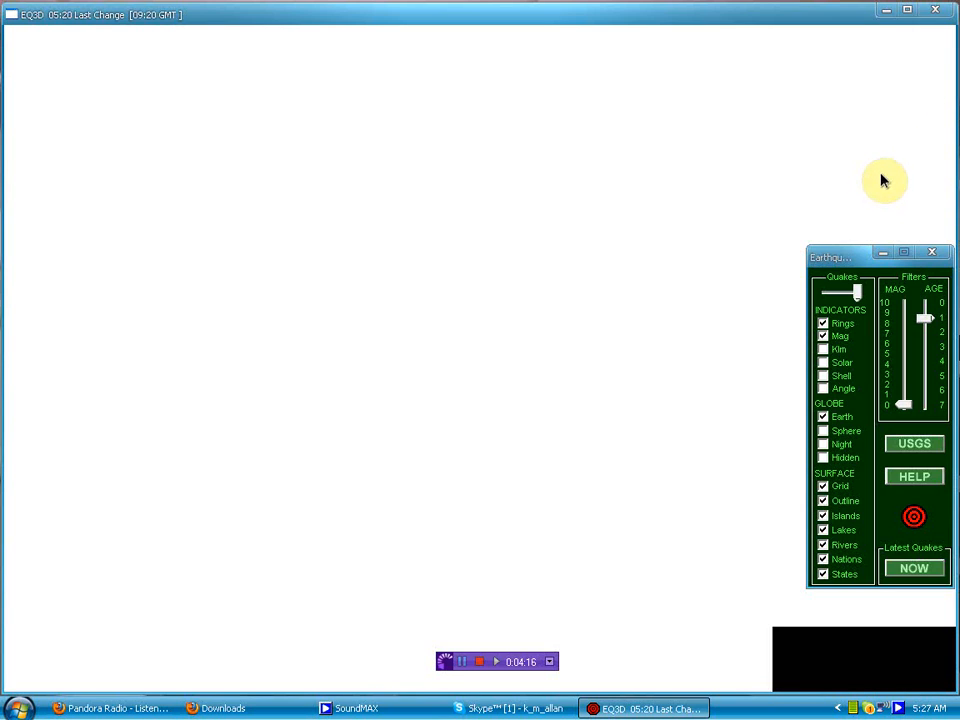
pyautogui.moveTo(895, 182)
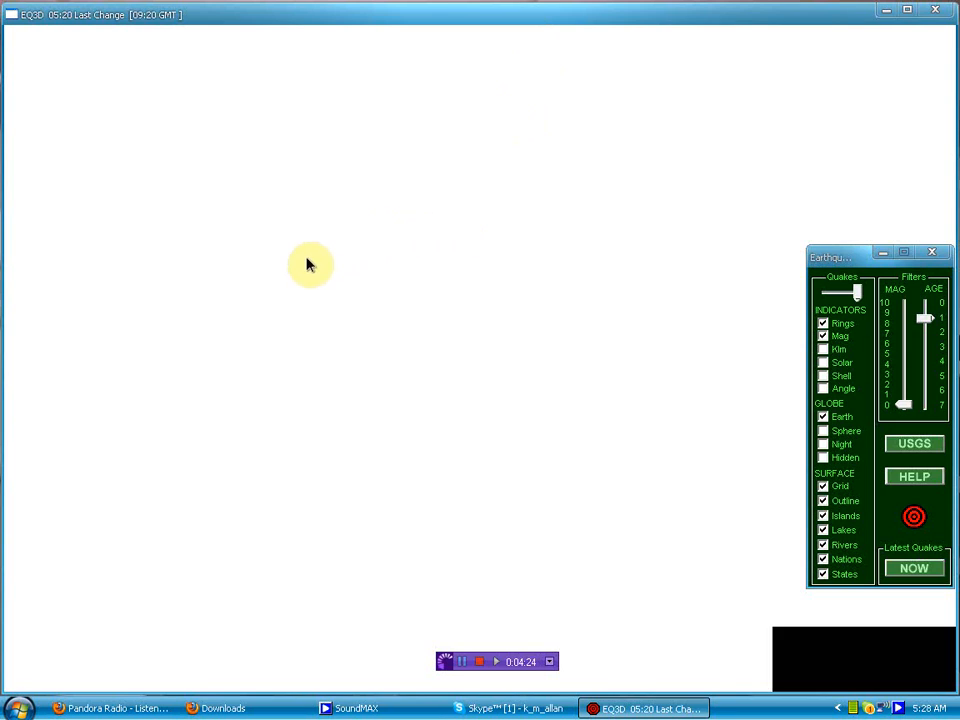
pyautogui.moveTo(543, 164)
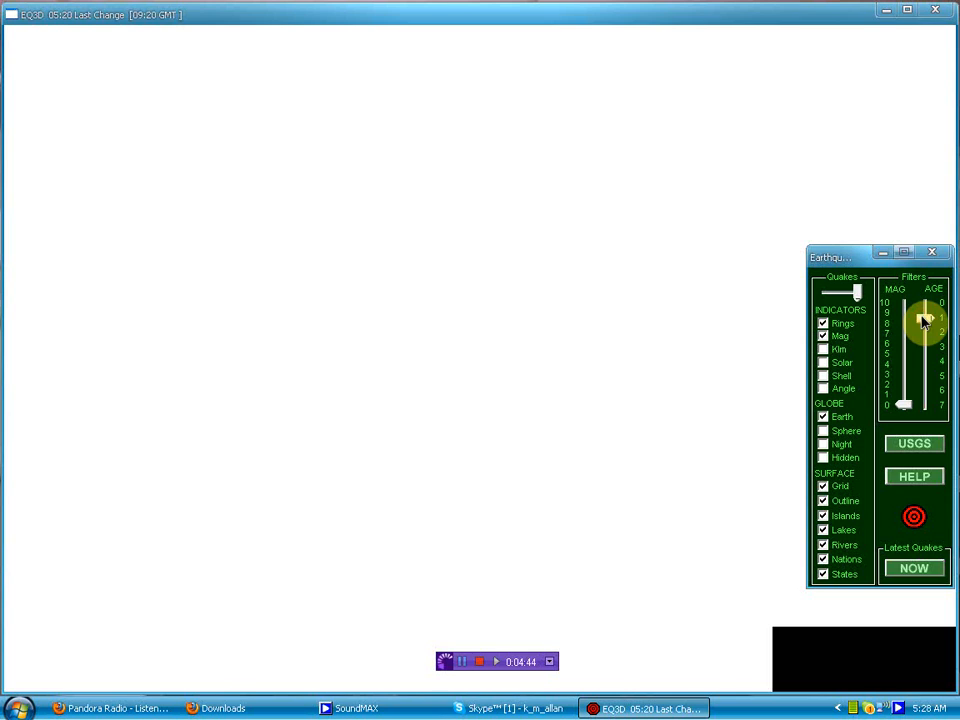
# Drag the AGE filter slider from 1 to 7 days to show the whole week's quakes
pyautogui.moveTo(922, 320); pyautogui.dragTo(918, 405)
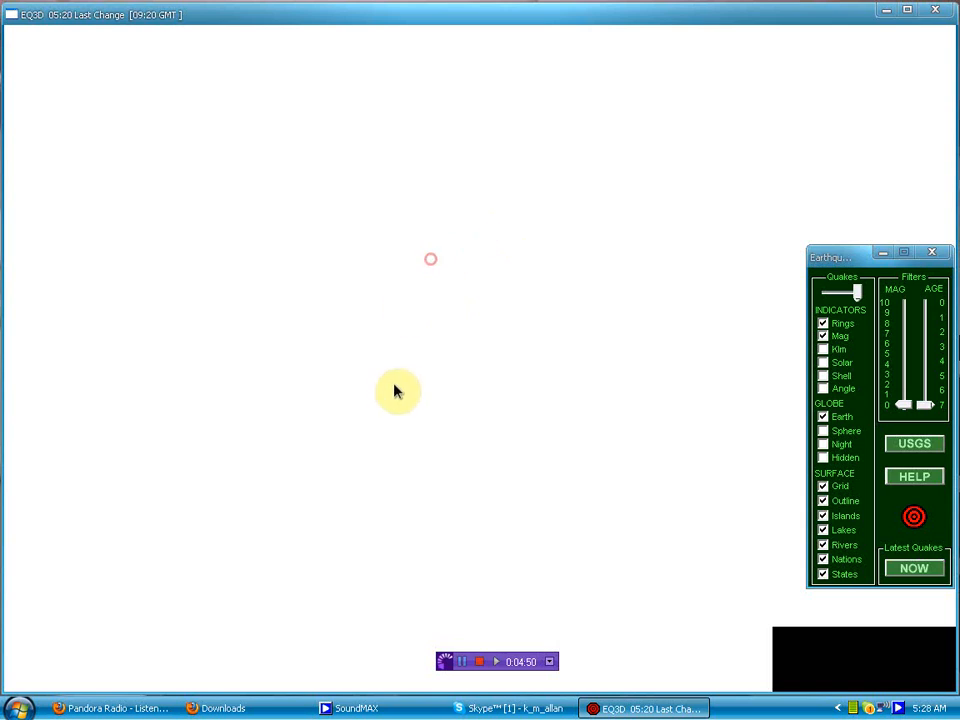
pyautogui.moveTo(278, 330)
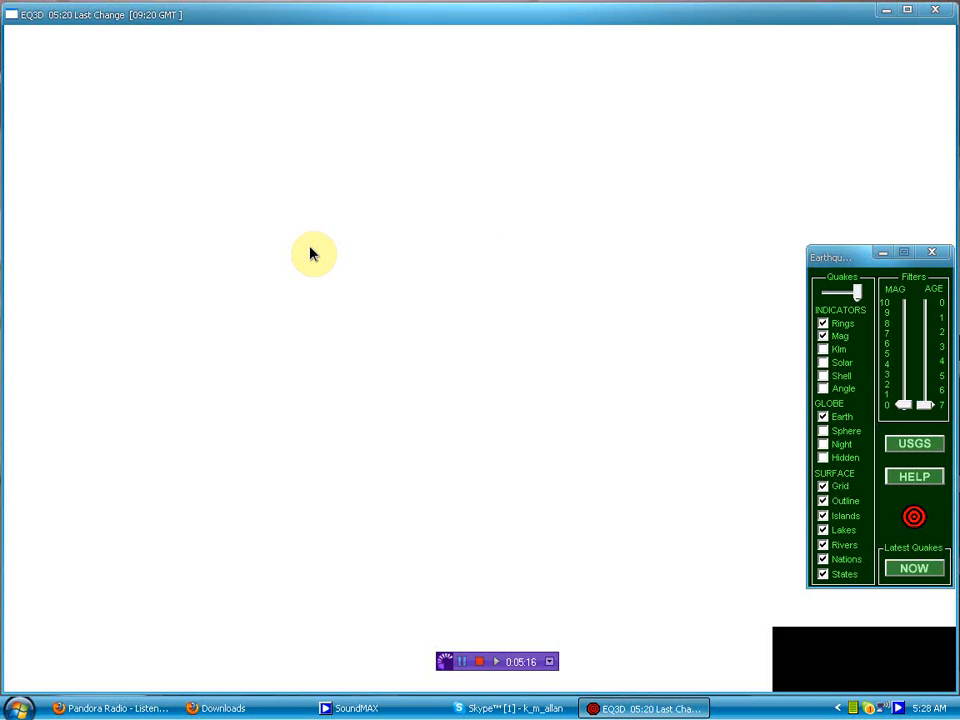
pyautogui.moveTo(240, 375)
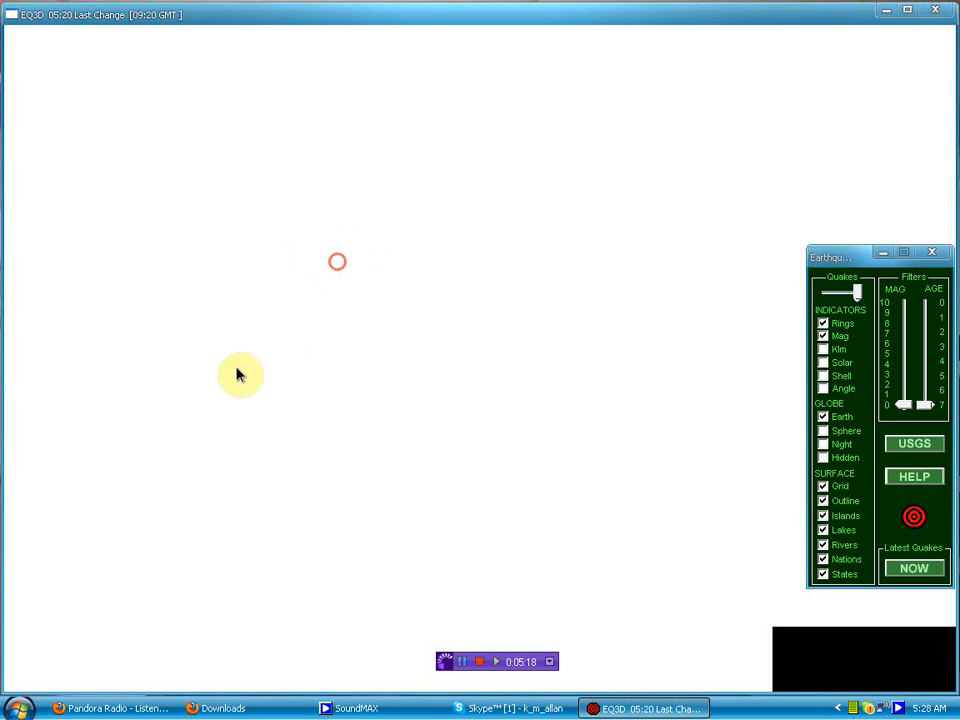
pyautogui.moveTo(487, 340)
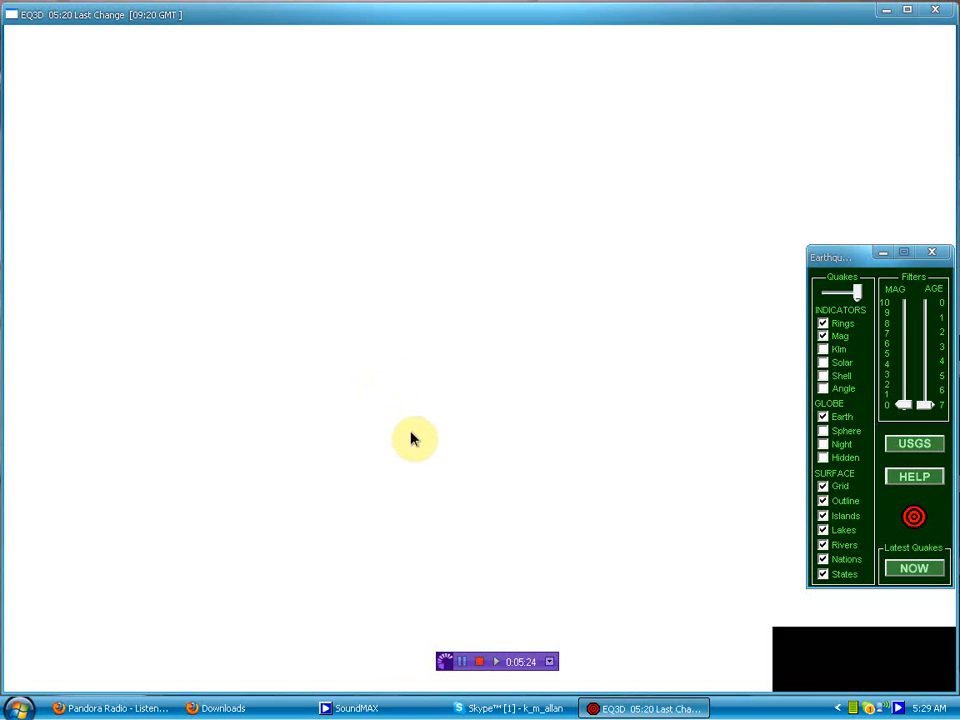
pyautogui.moveTo(405, 457)
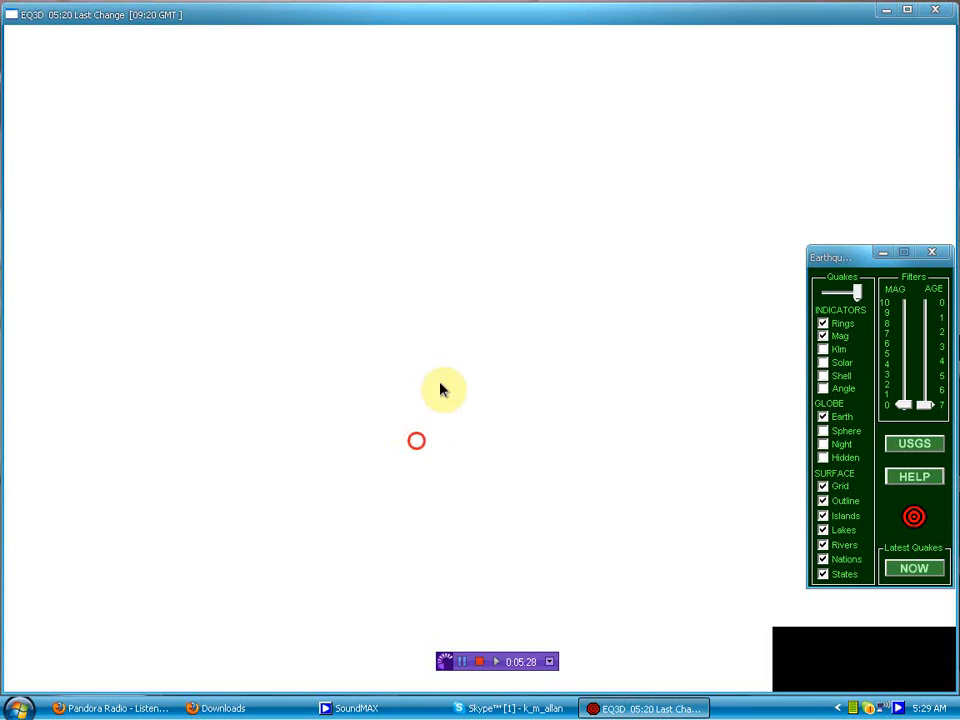
pyautogui.moveTo(470, 255)
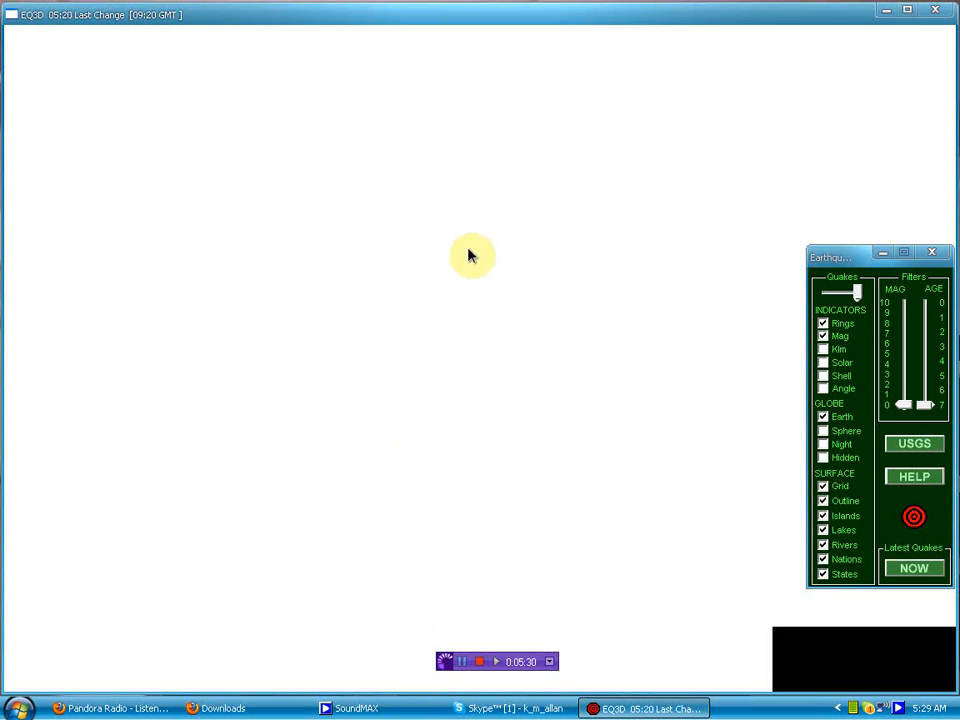
pyautogui.moveTo(302, 360)
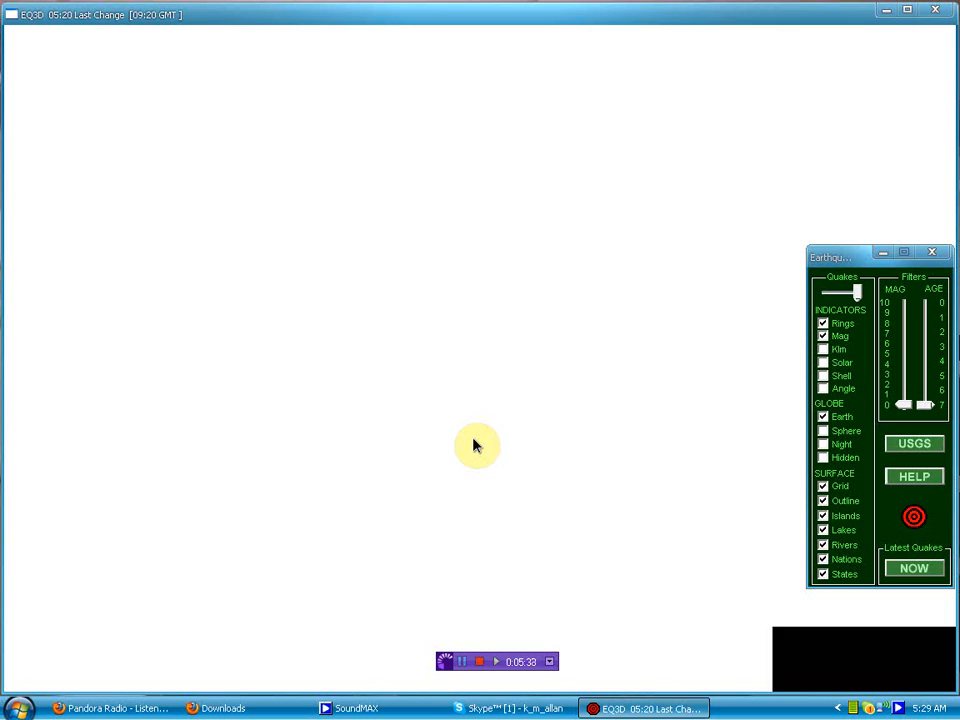
pyautogui.moveTo(610, 460)
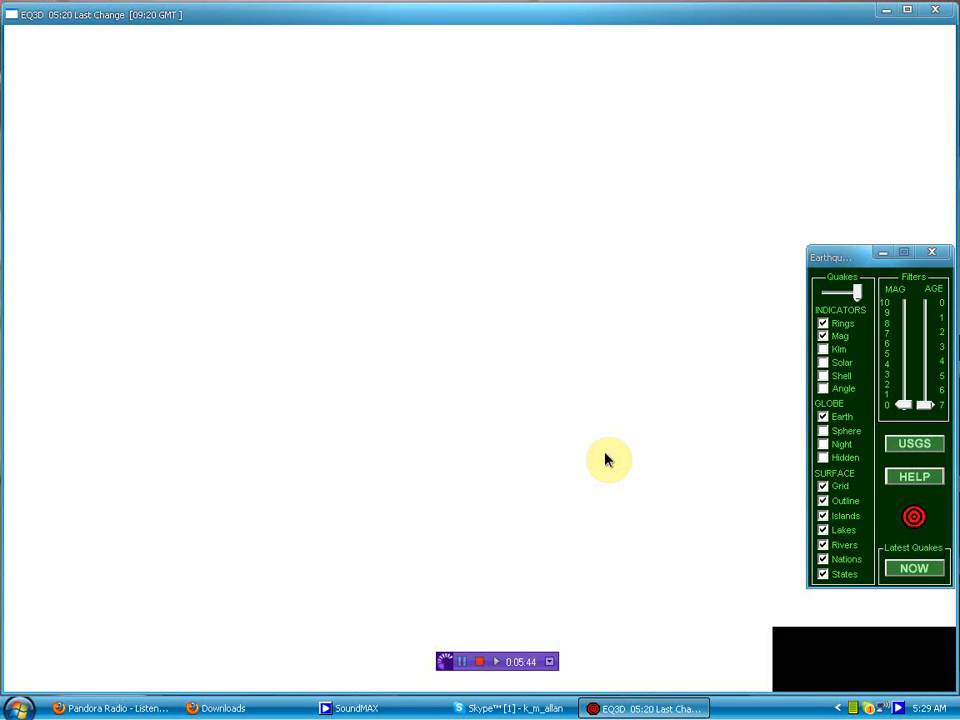
pyautogui.moveTo(483, 661)
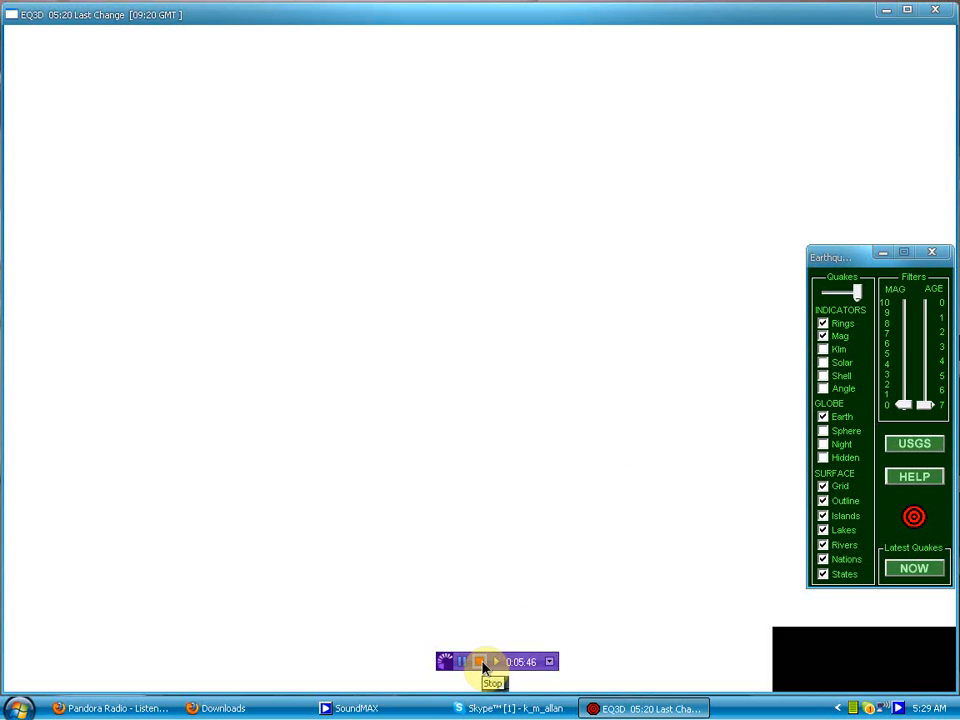